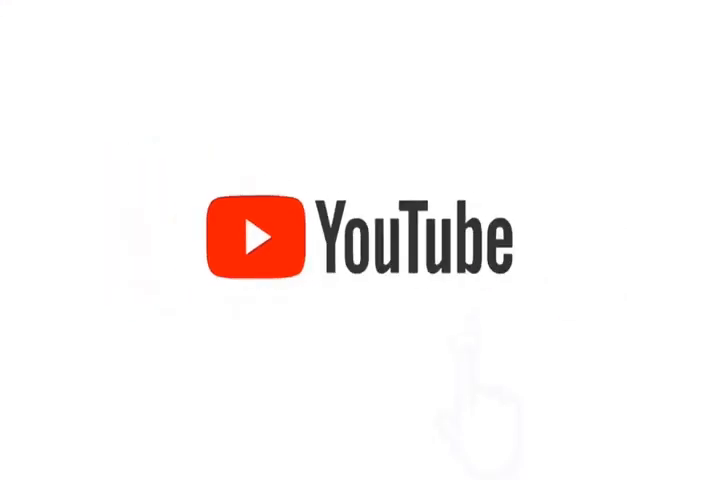
{"action": "left_click", "coordinate": [476, 268]}
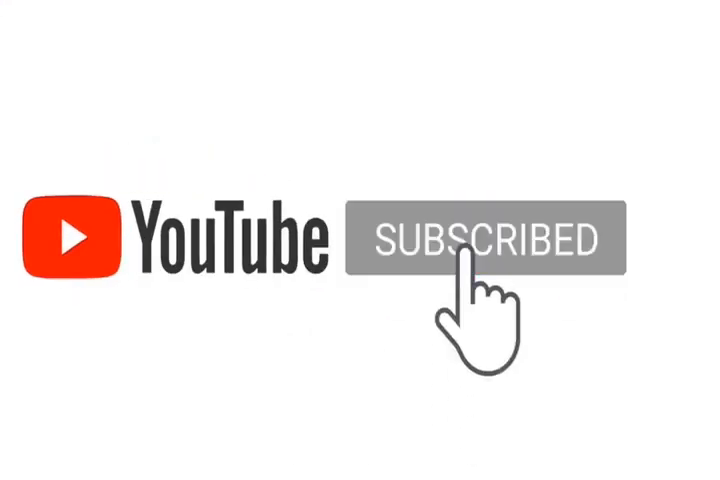